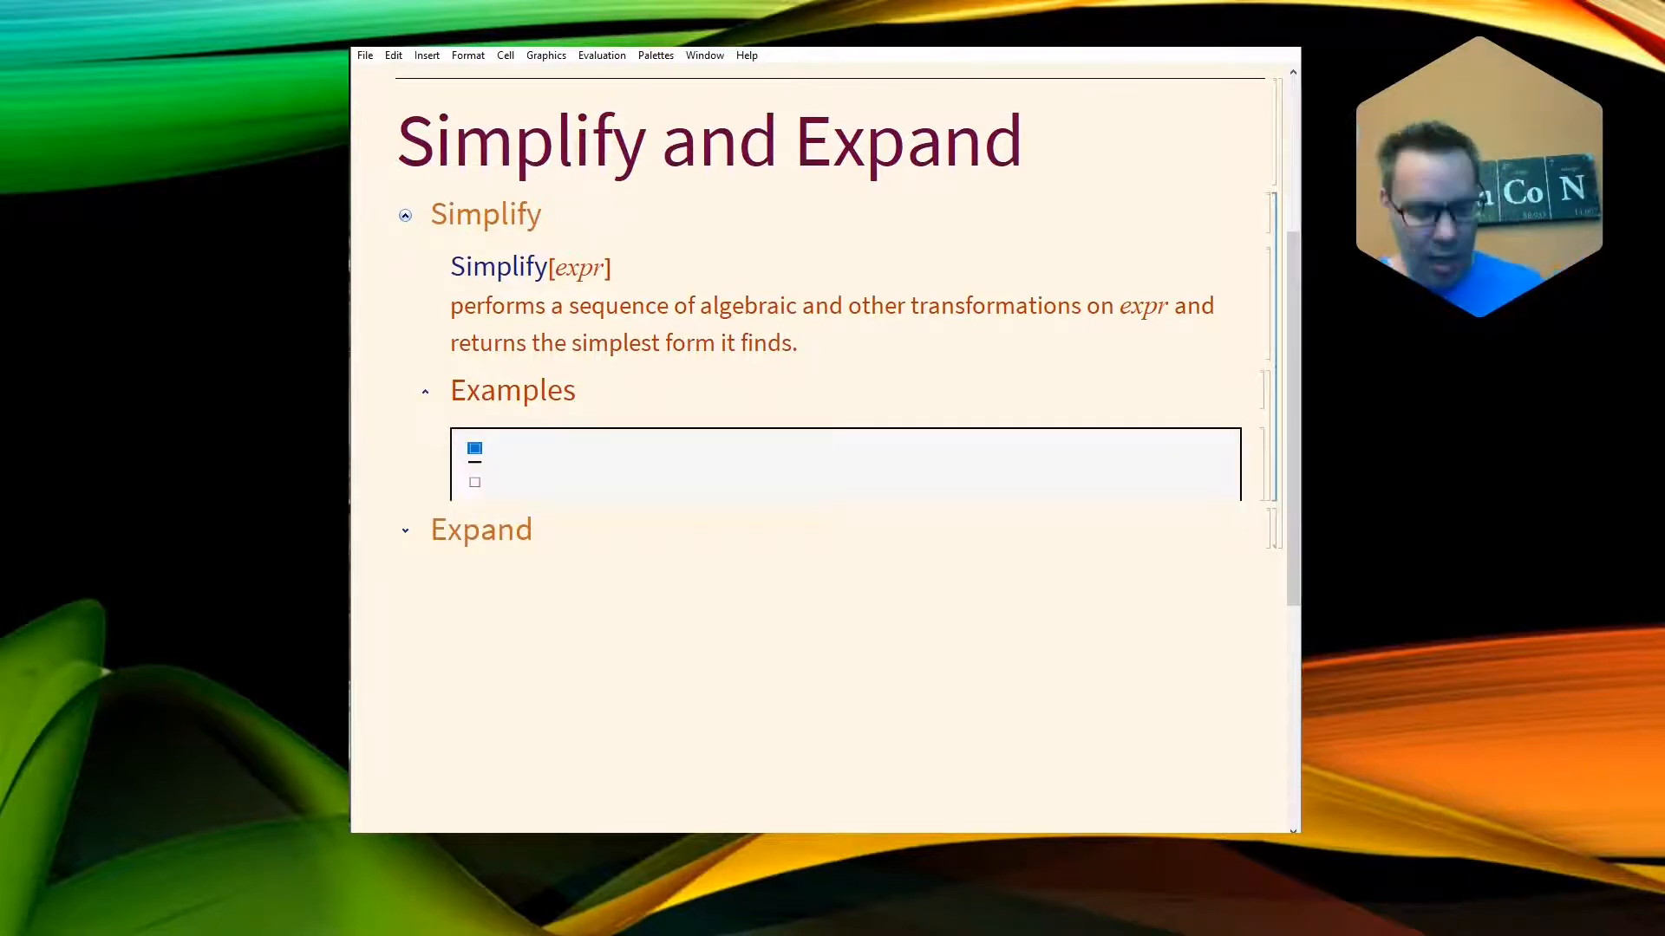
Press Ctrl+/ in the Simplify Examples cell to start the (x^2-1)/(x+1) example
key(ctrl+/)
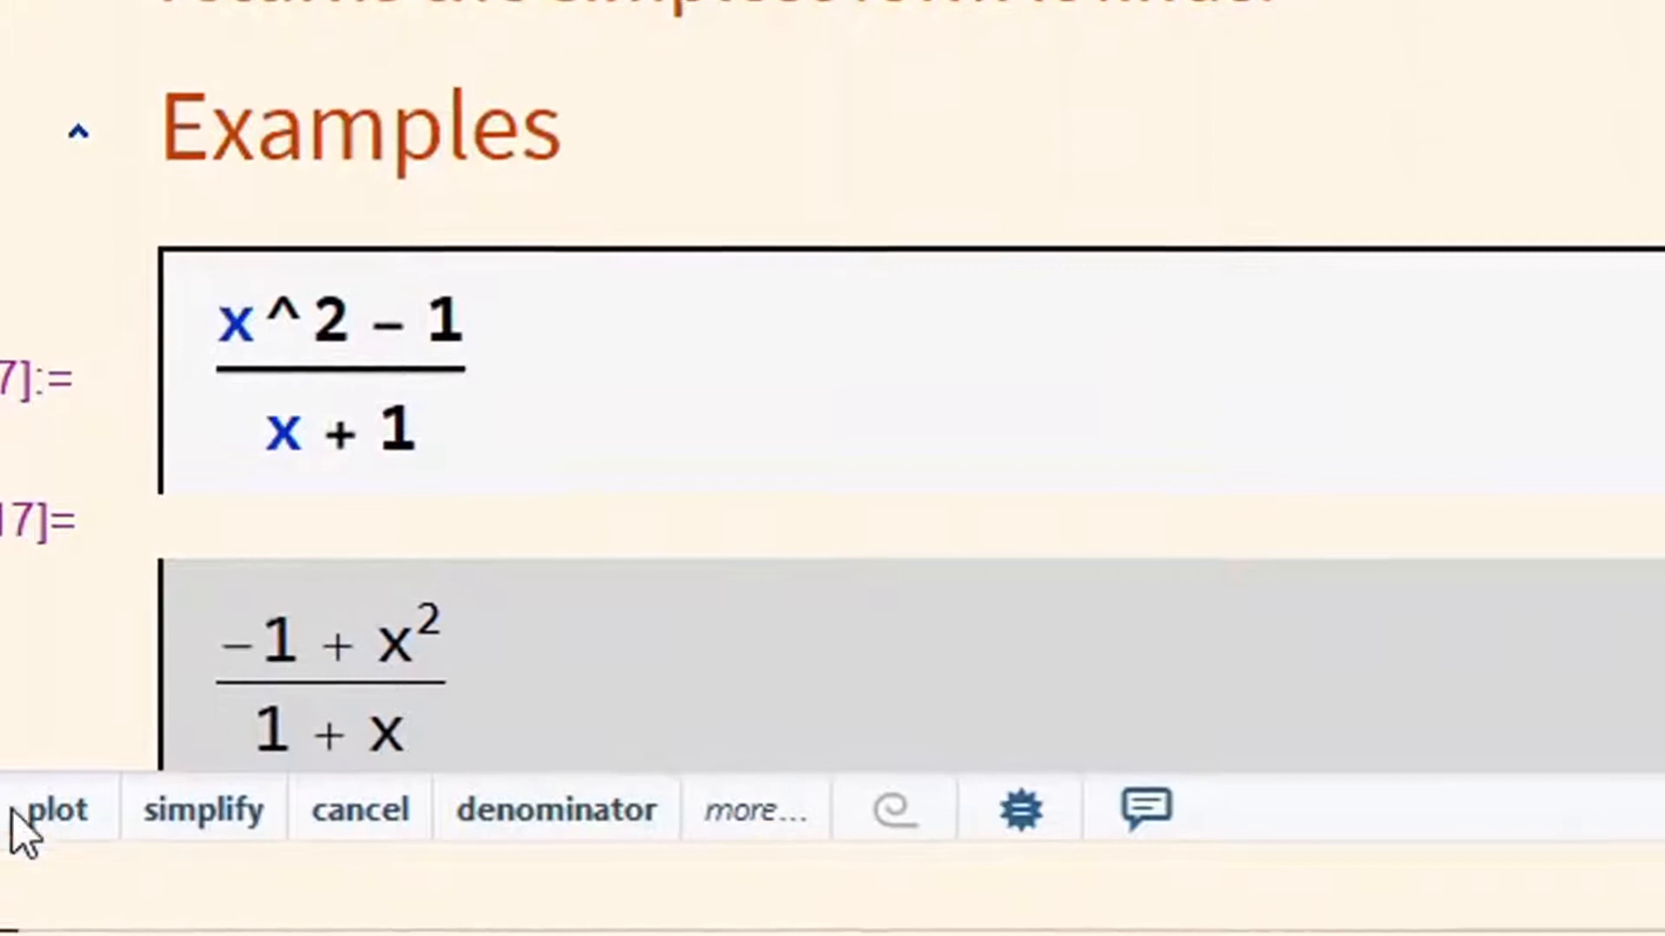
mouse_move(204, 812)
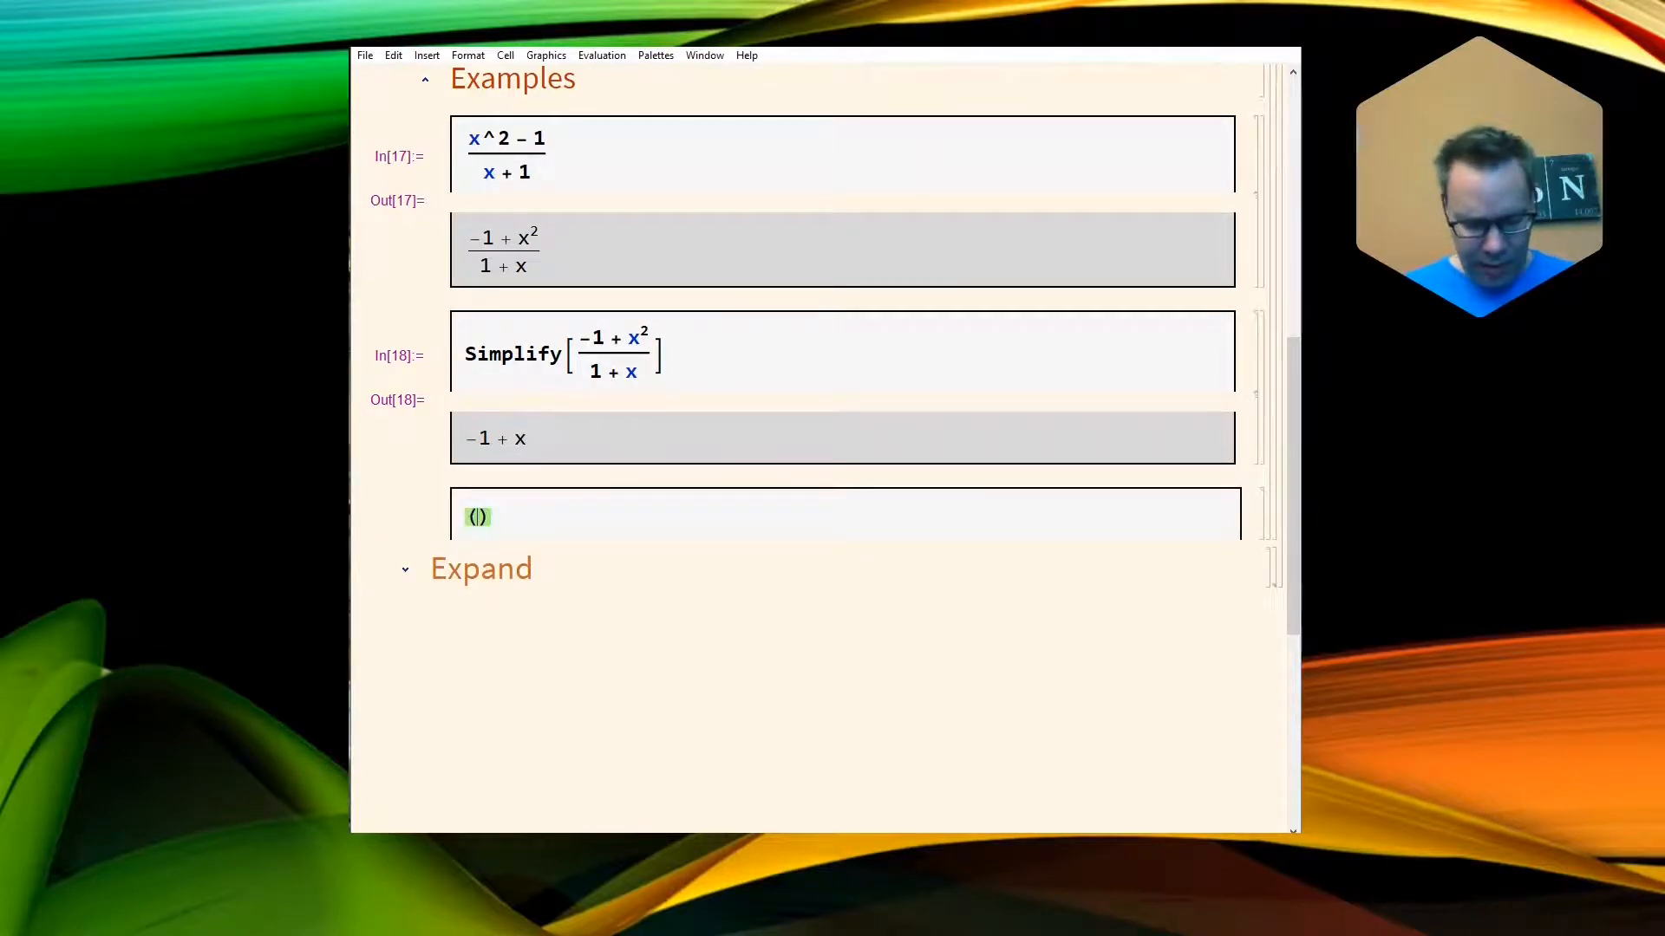
Enter (a+b)^4 and wrap it in Simplify[] to show it stays unchanged
text(a)
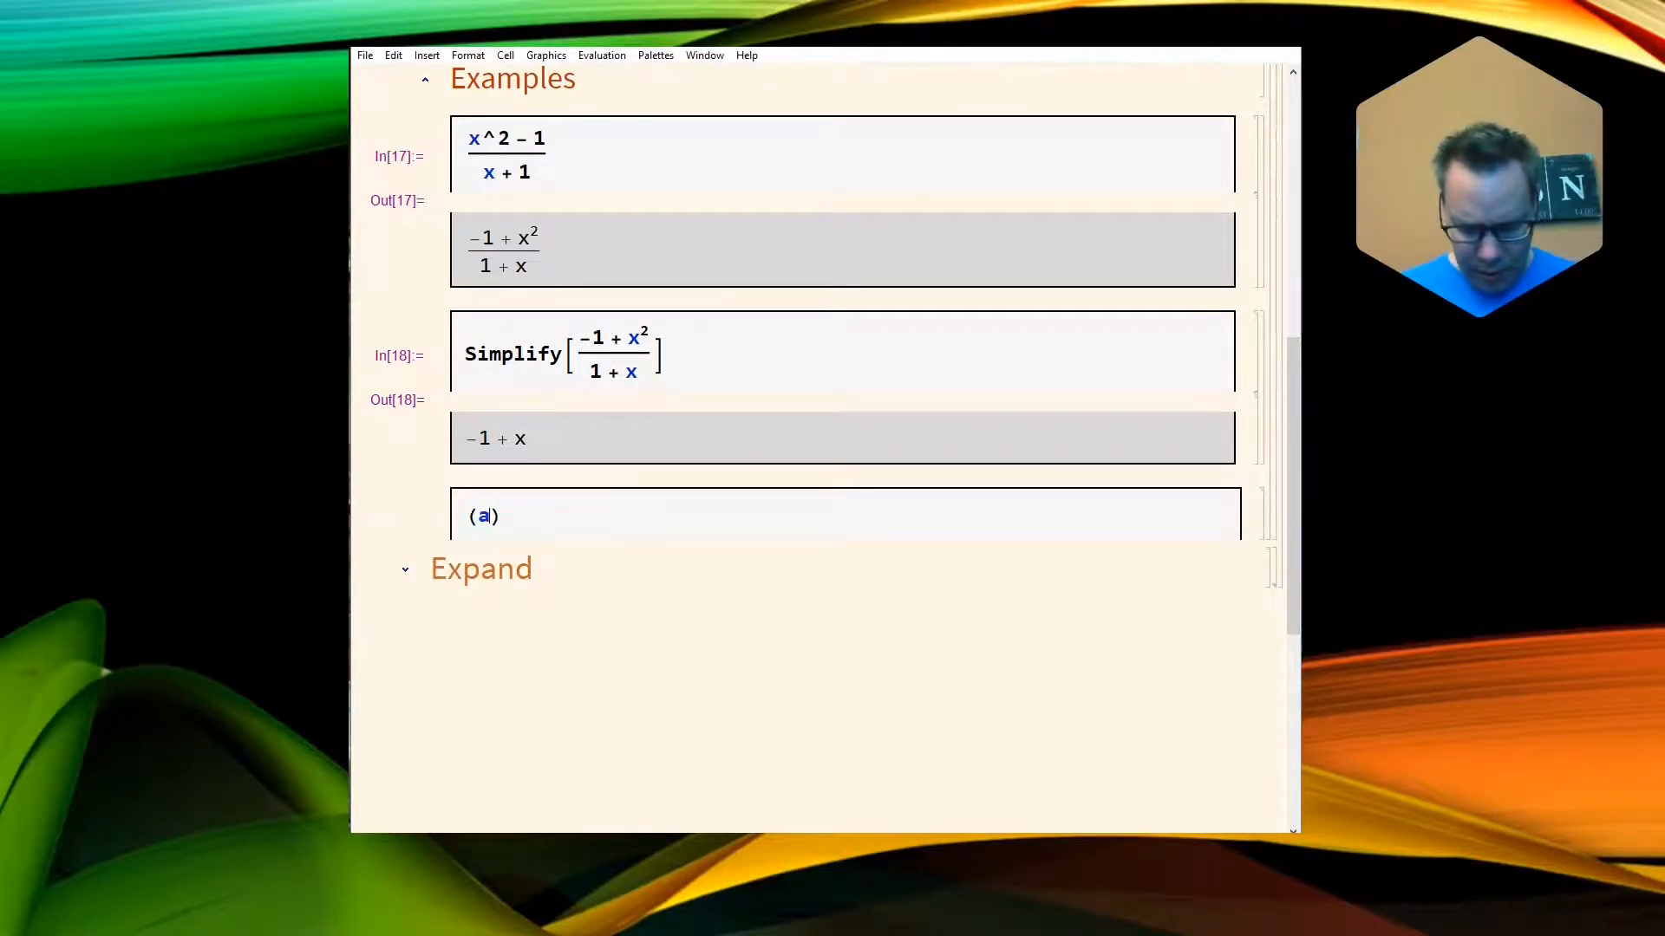
text(+ b)
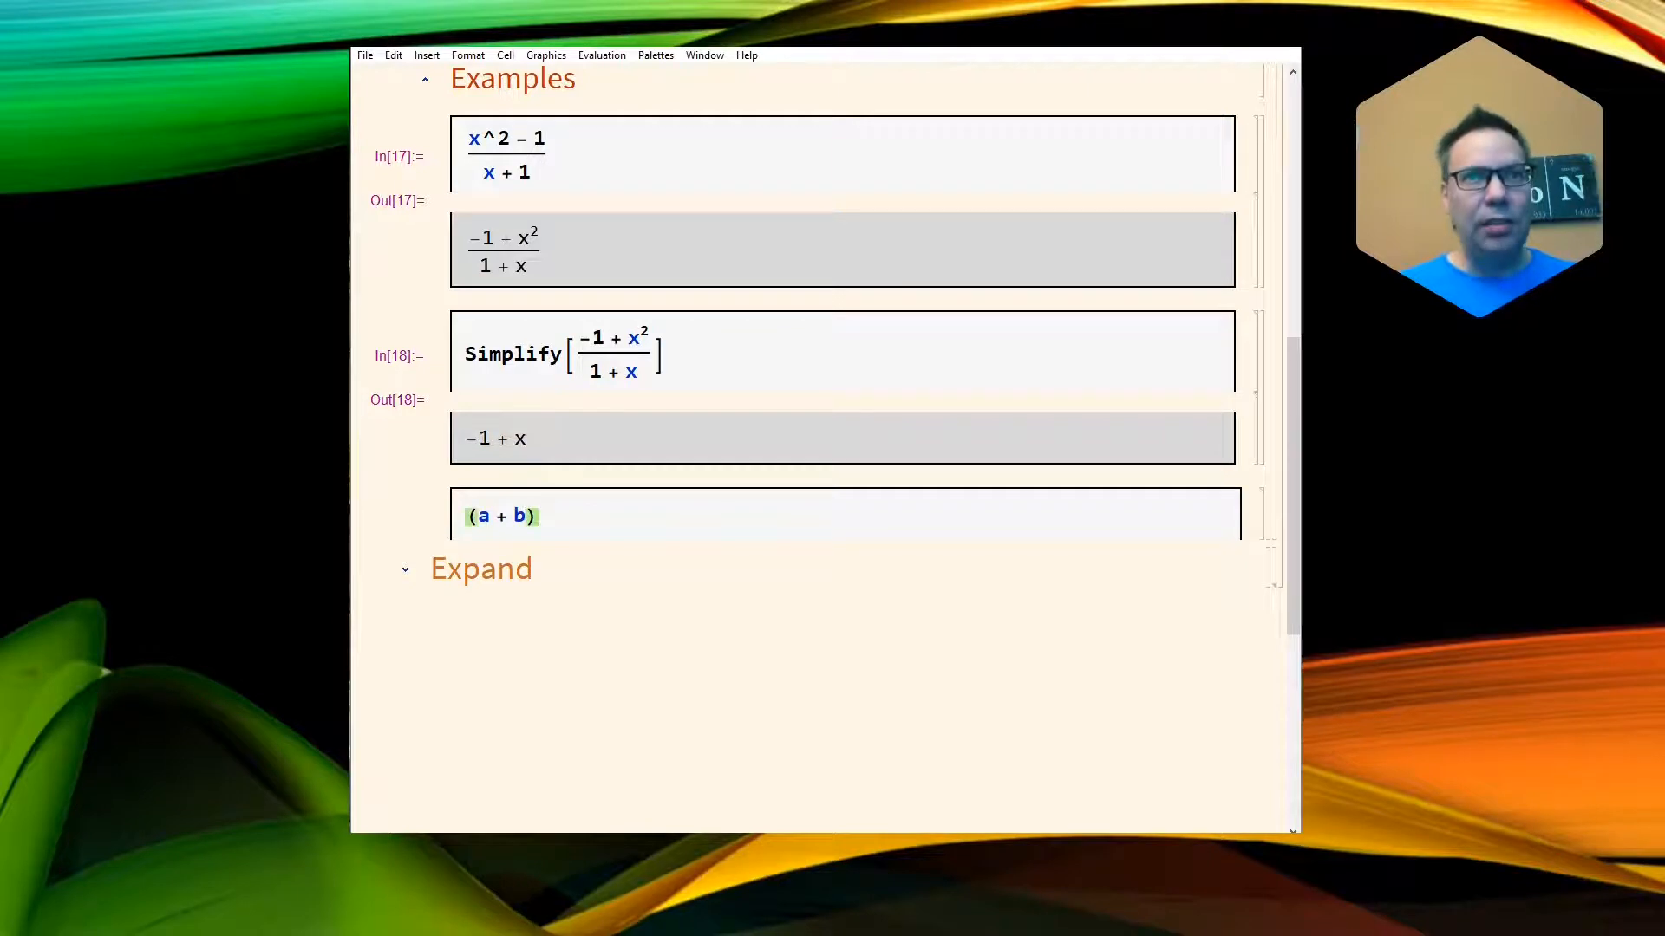
text(^)
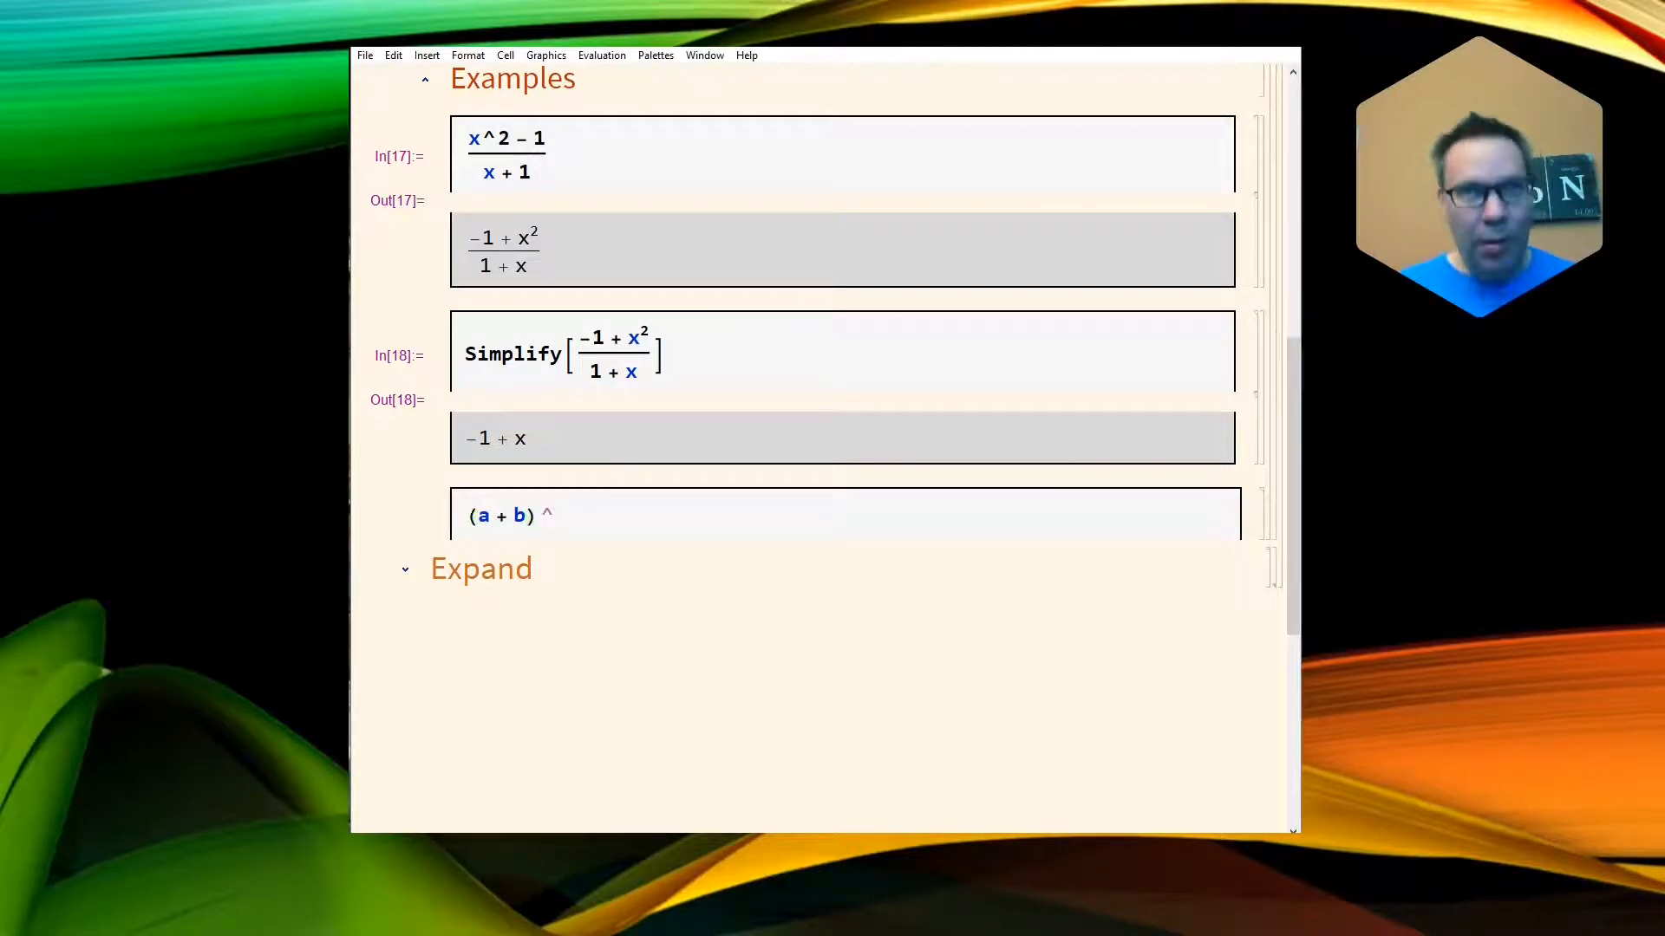
text(4)
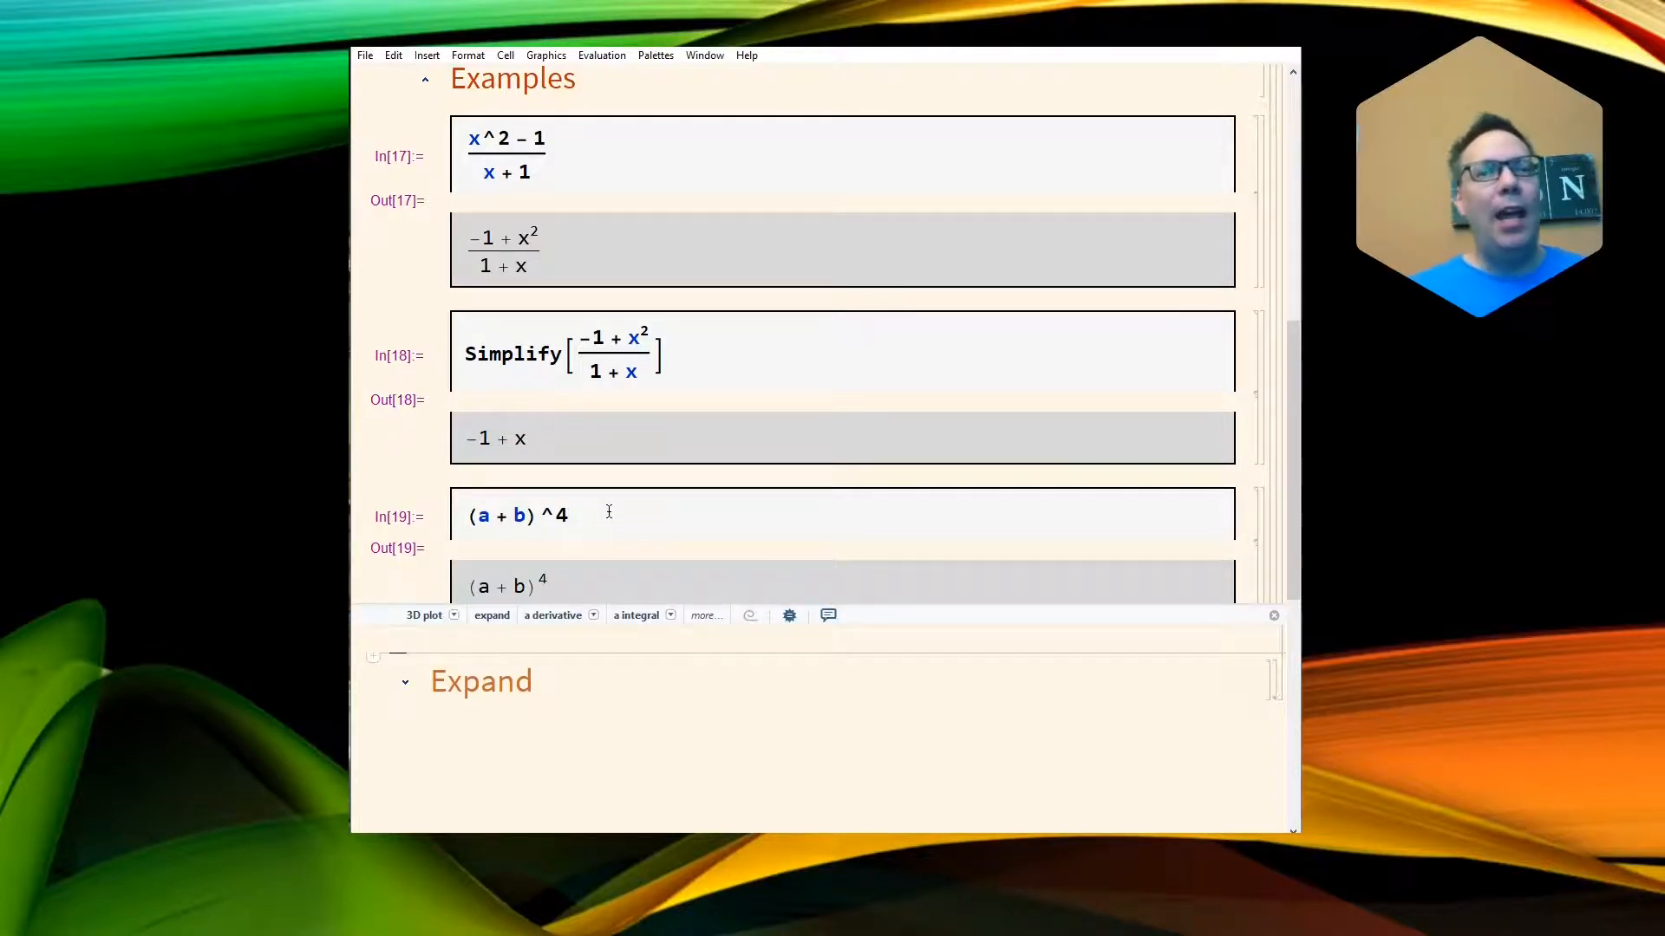
double_click(500, 515)
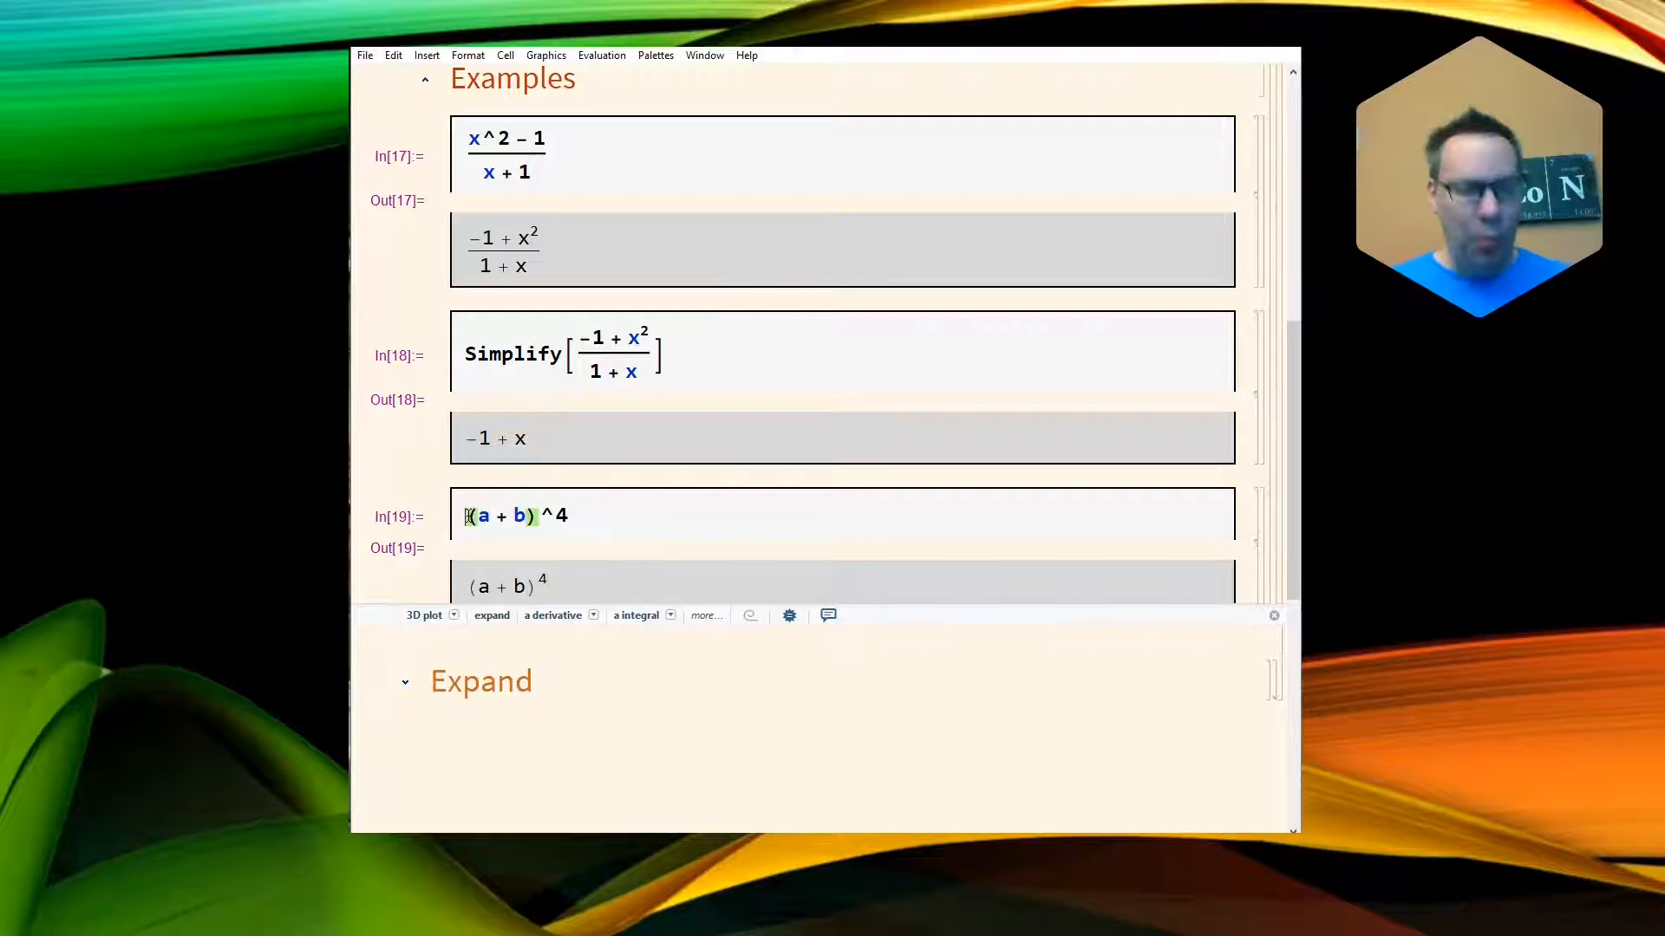
text(Simplify[)
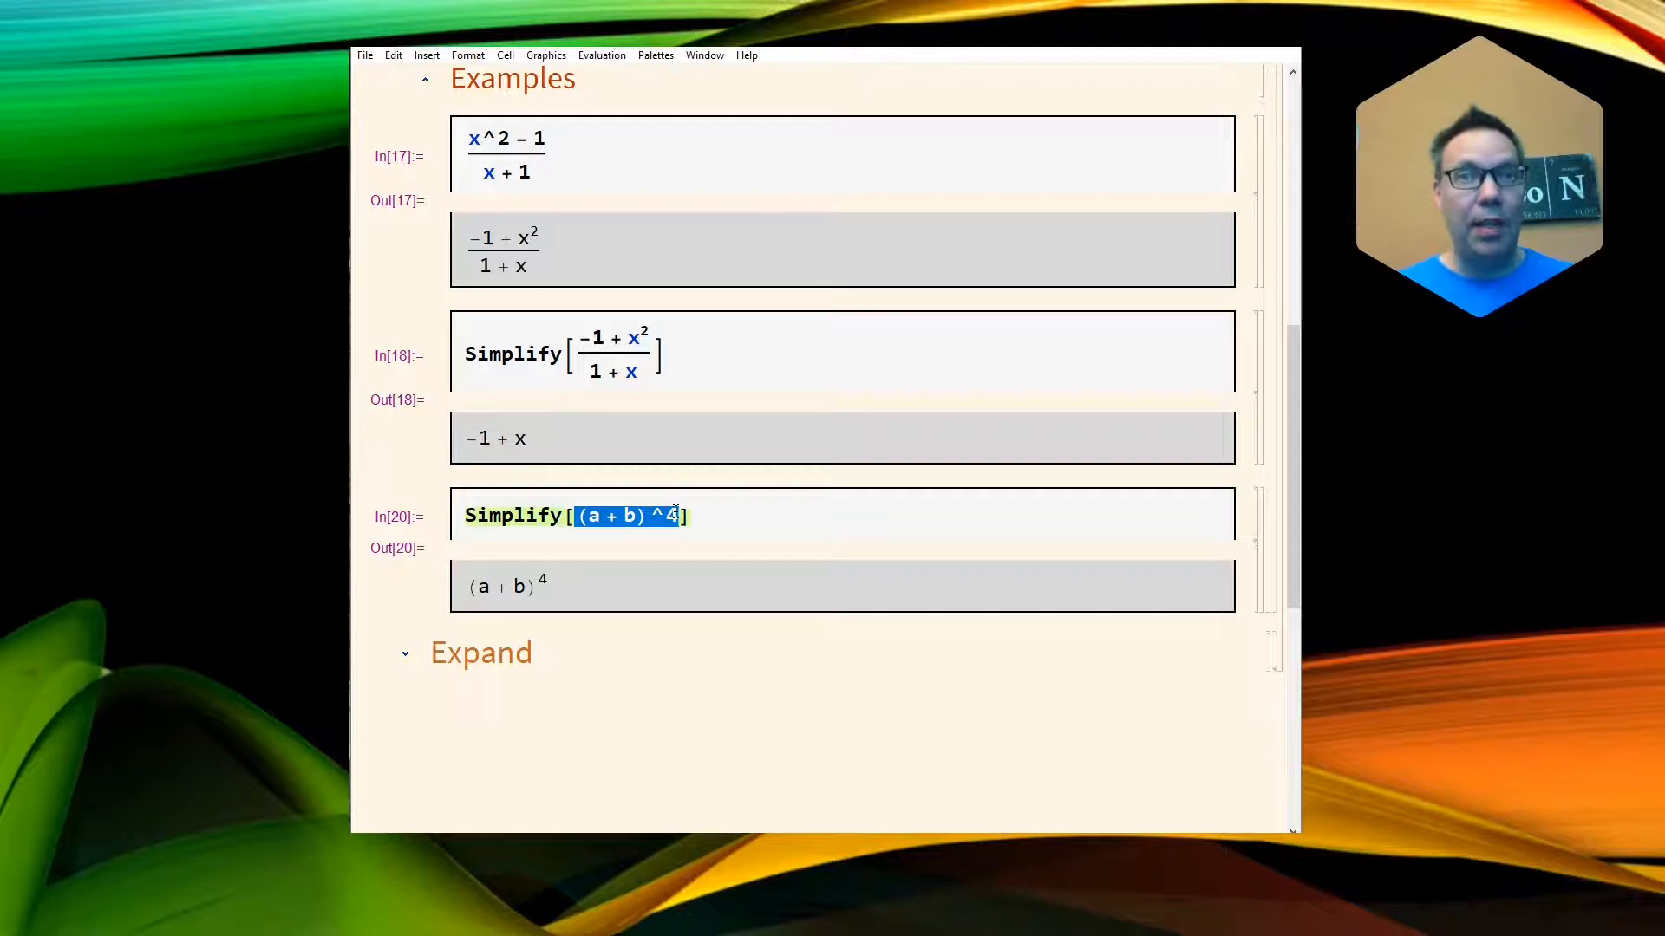
In the Expand section, fix the mistyped name to Expand[(a+b)^4] and close the bracket
scroll(down, 3)
text(Edxpa(a + b) ^4)
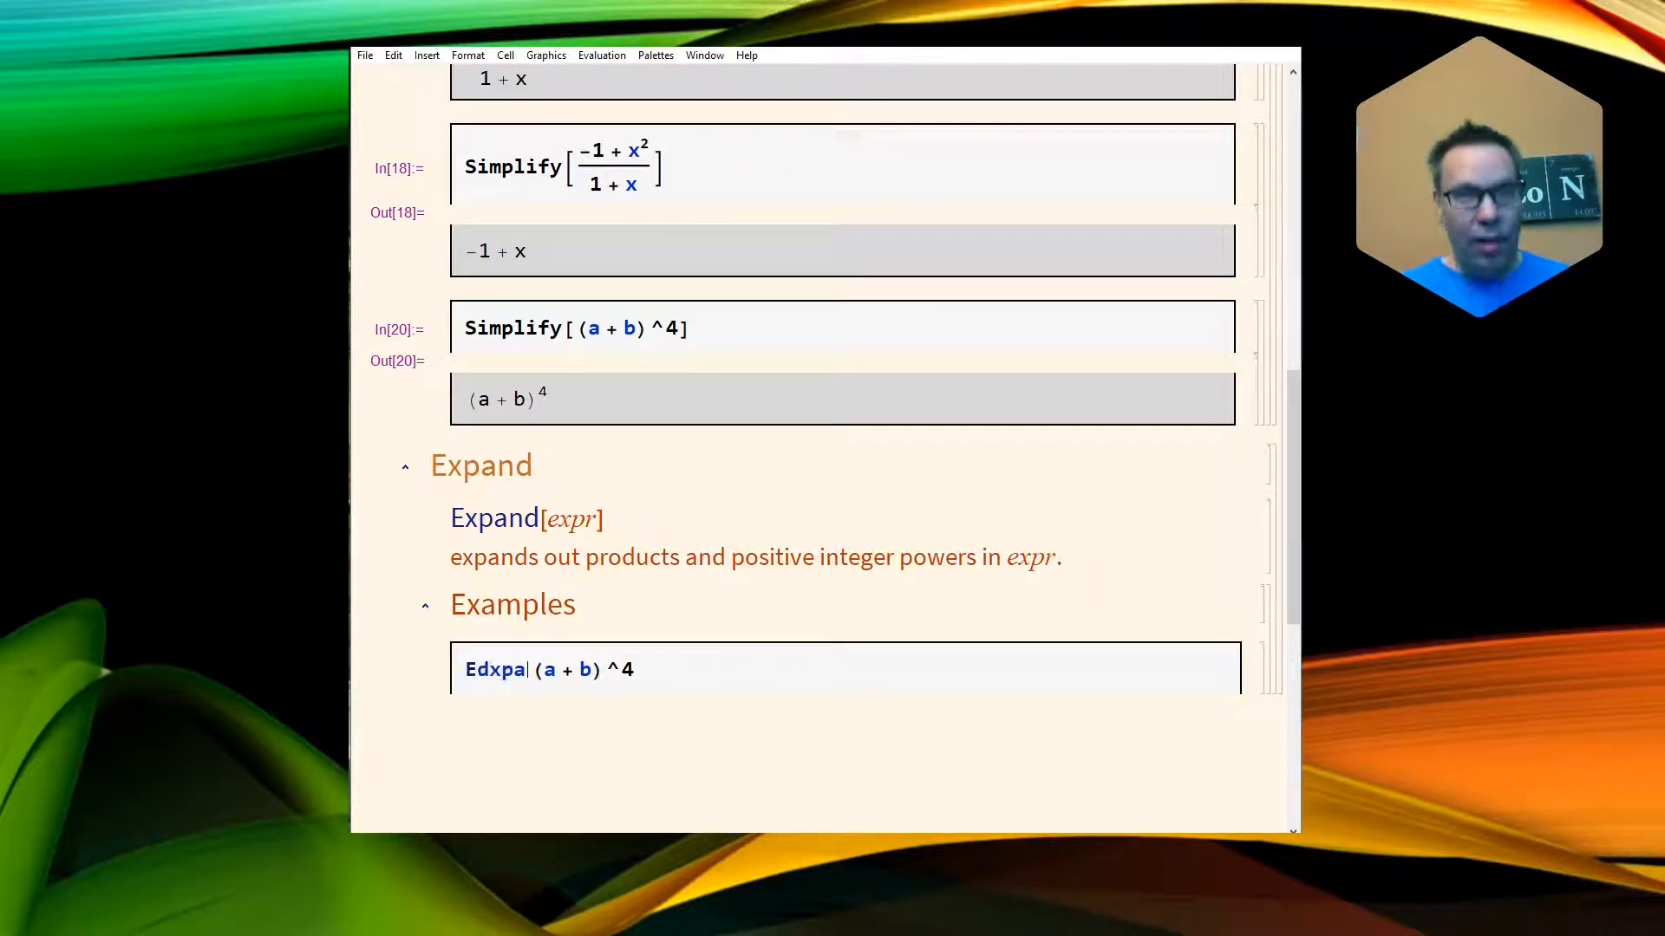
key(BackSpace)
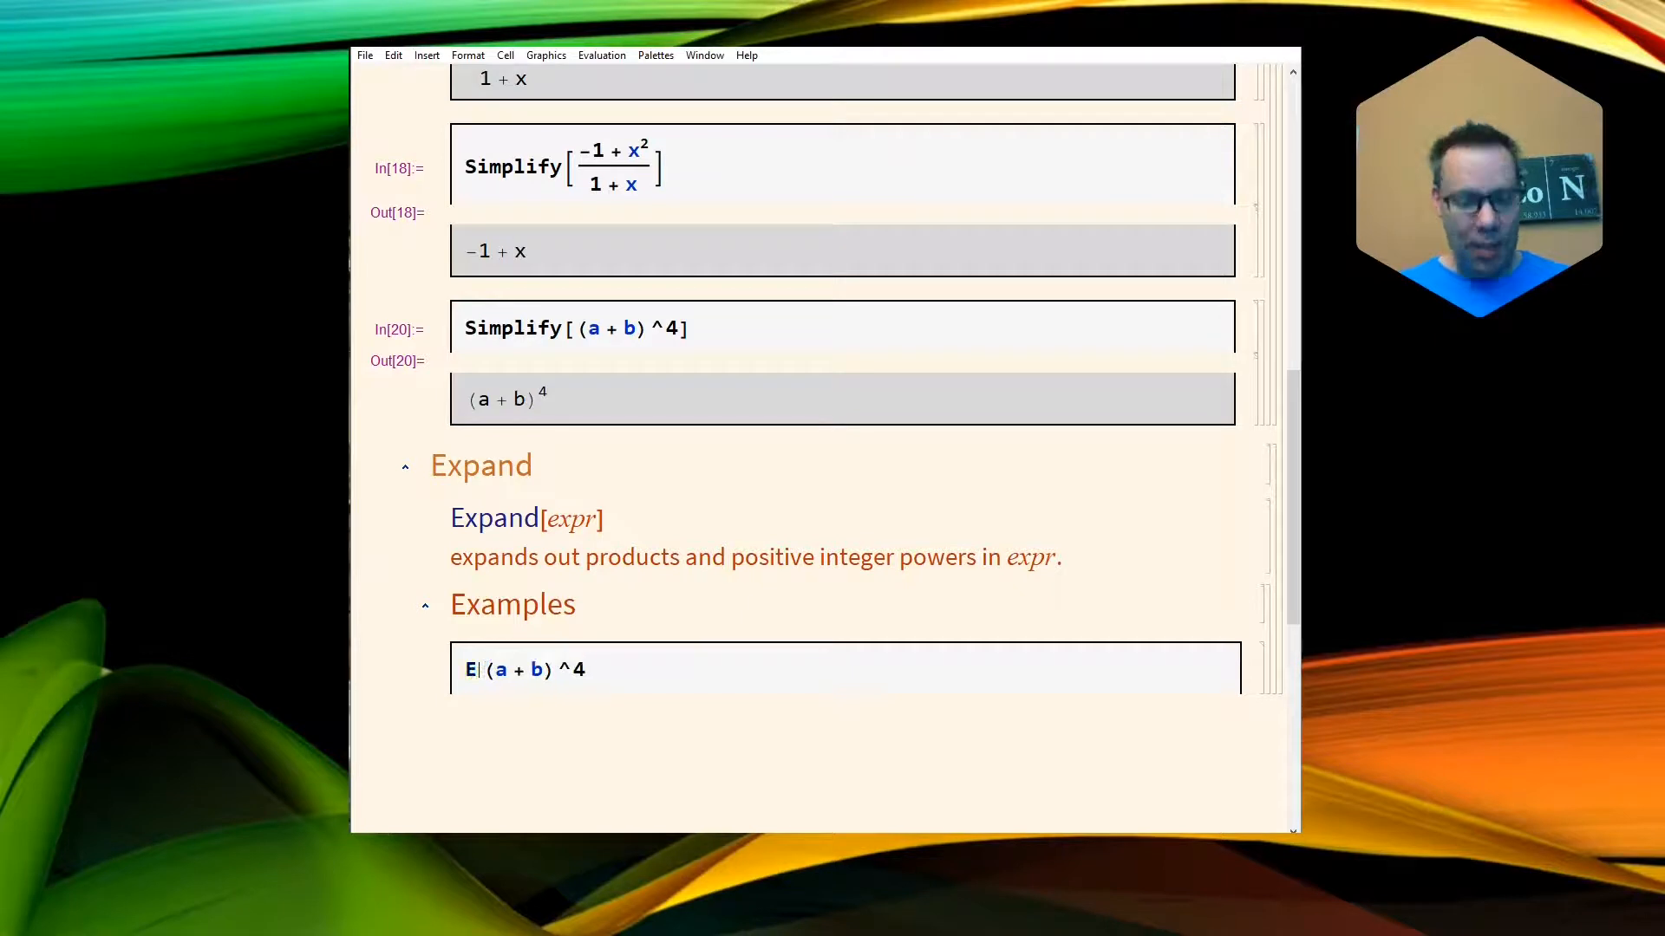
text(xp)
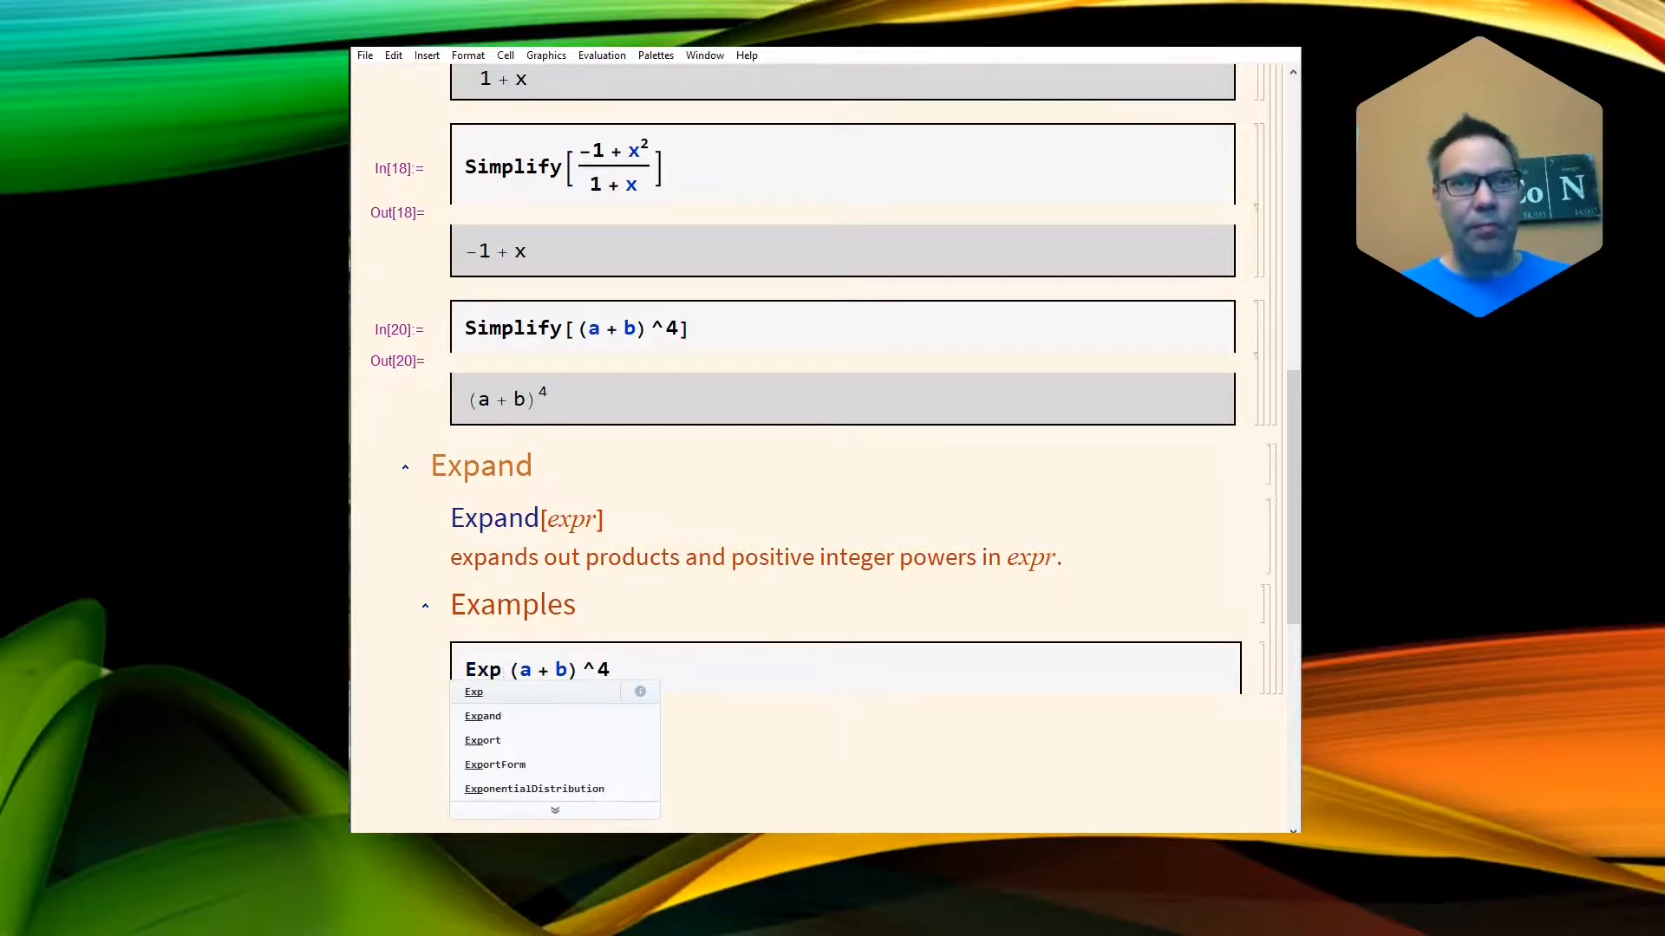
click(482, 715)
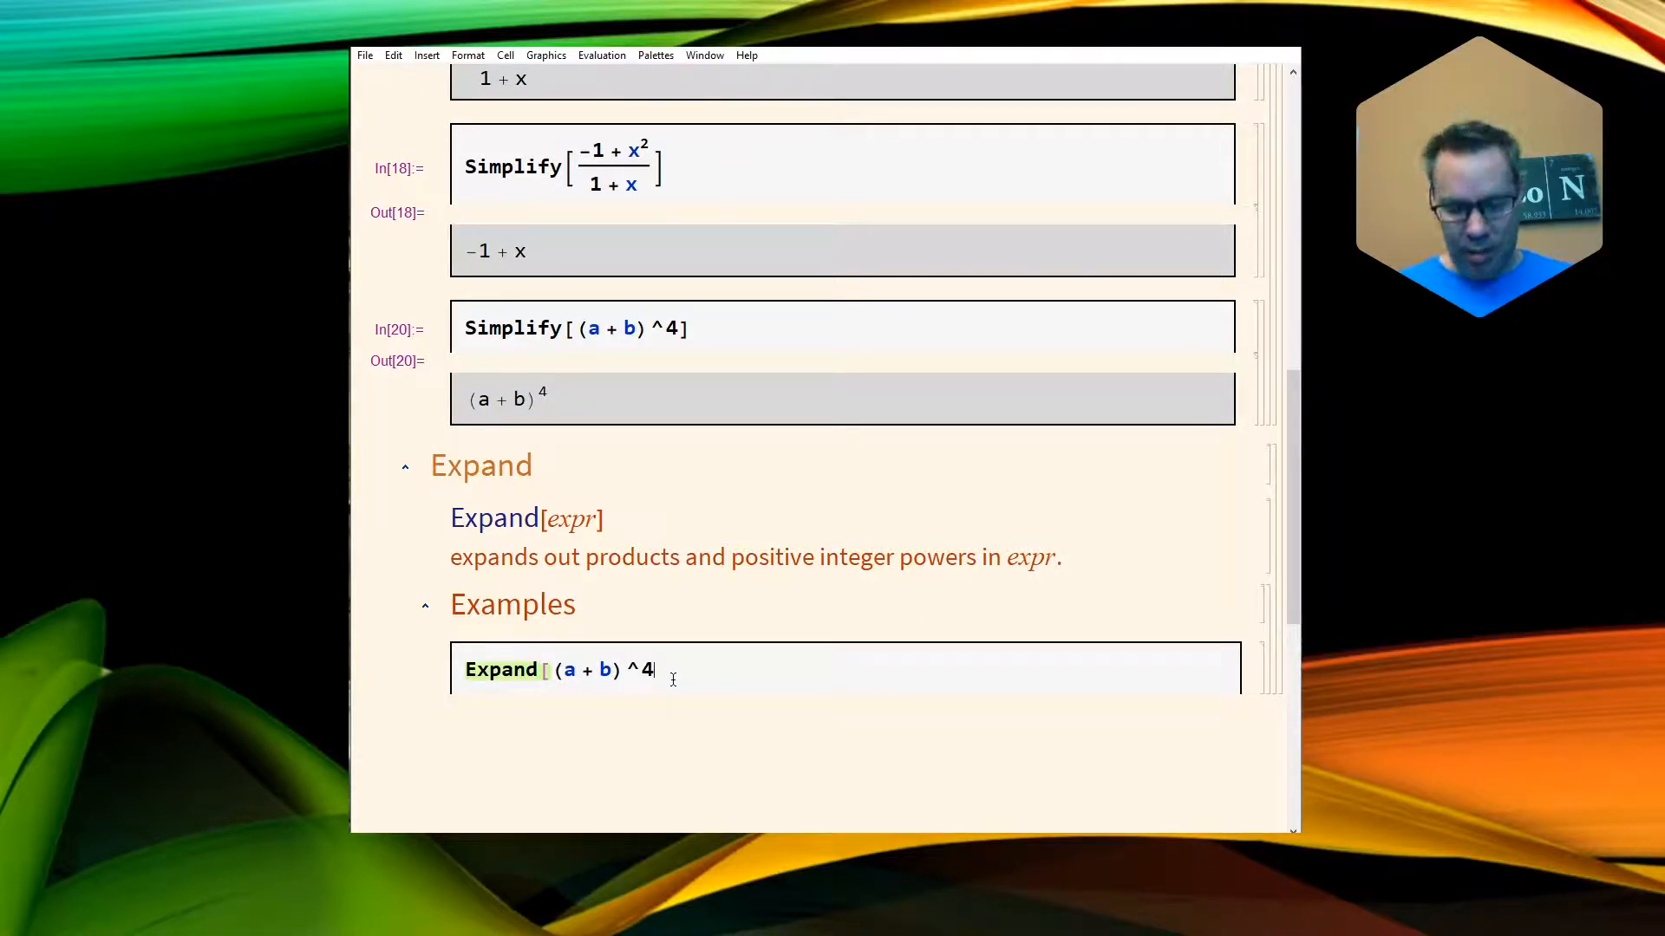
text(])
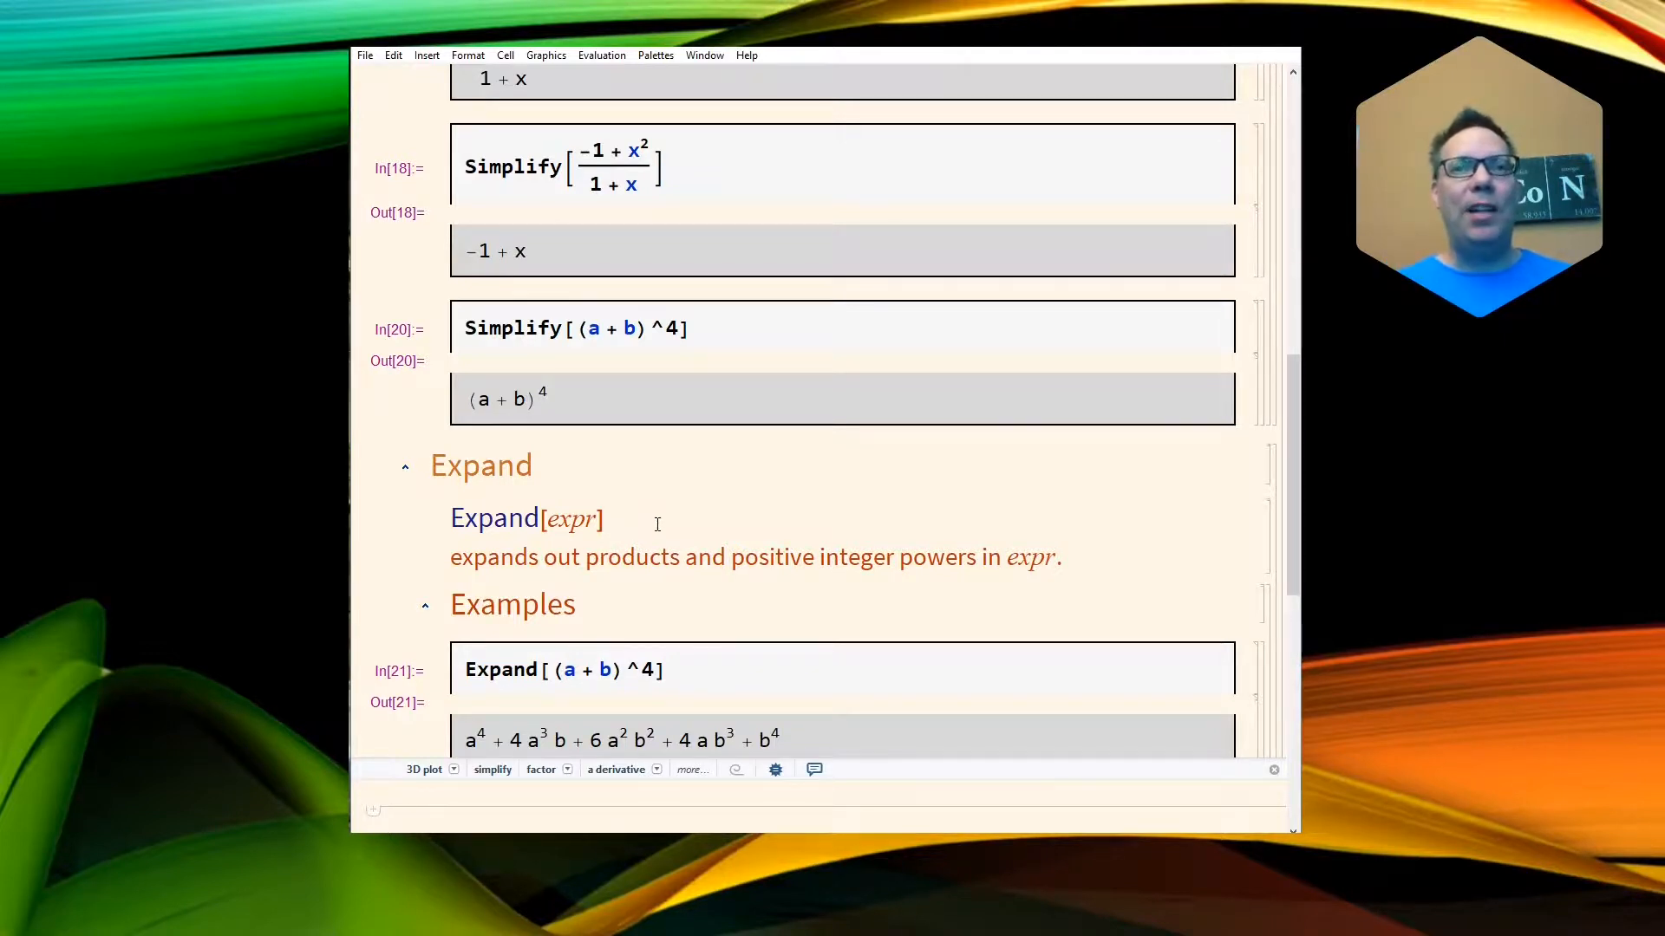
Use the 'factor' suggestion on the expanded output to recover (a + b)^4
scroll(down, 3)
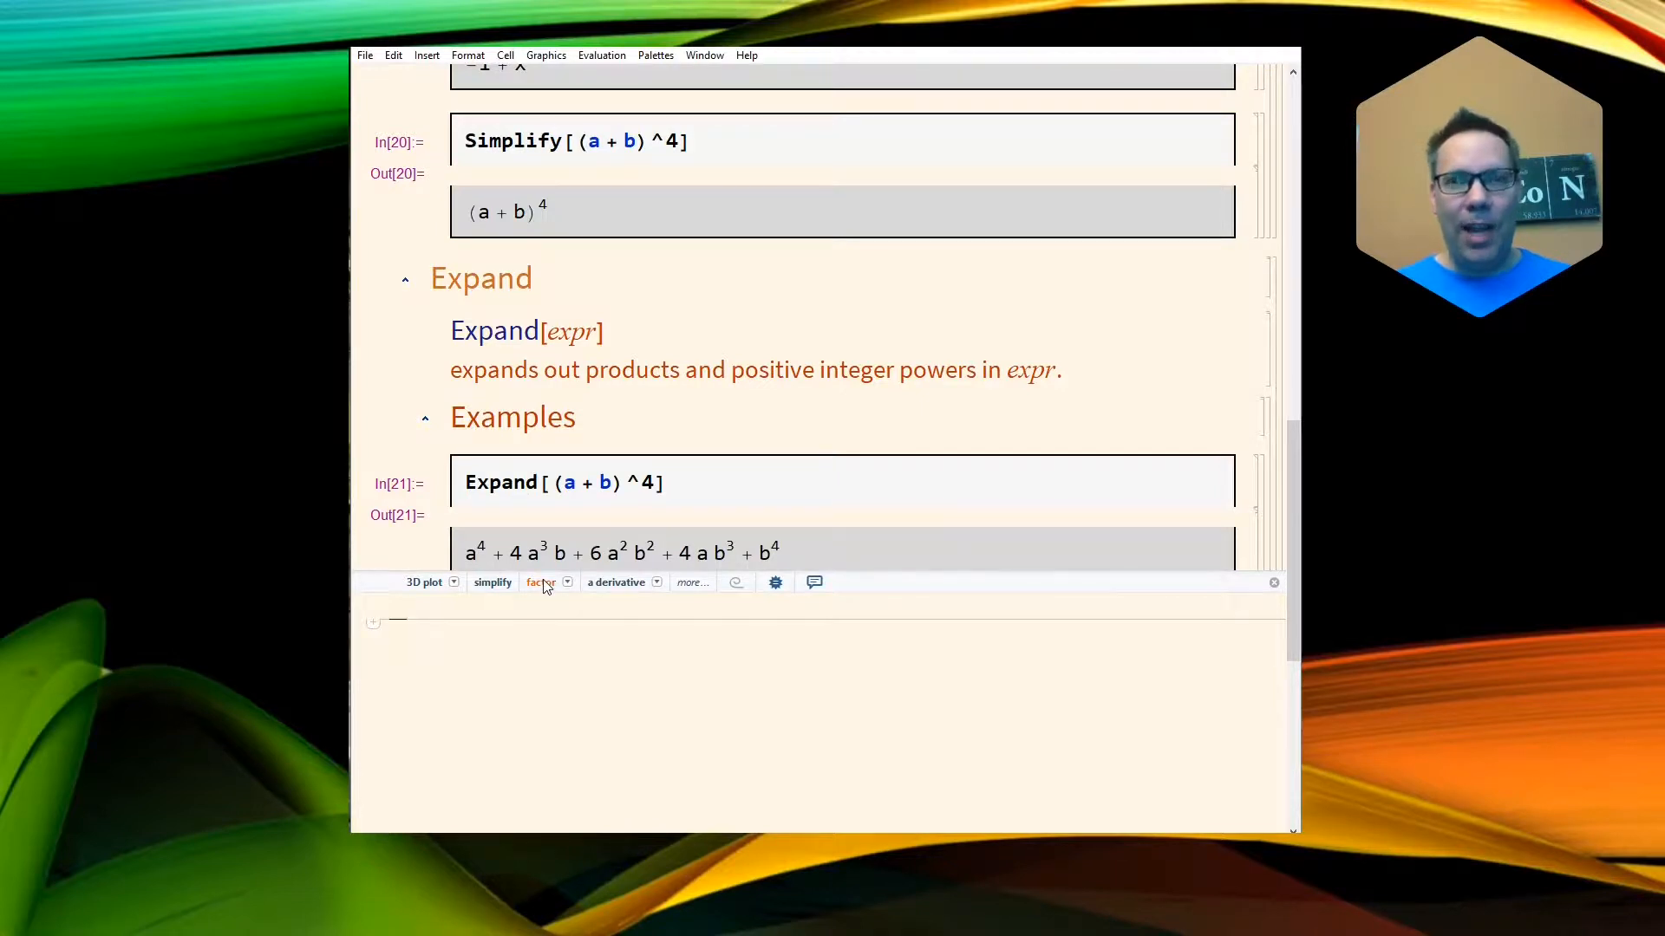
click(539, 582)
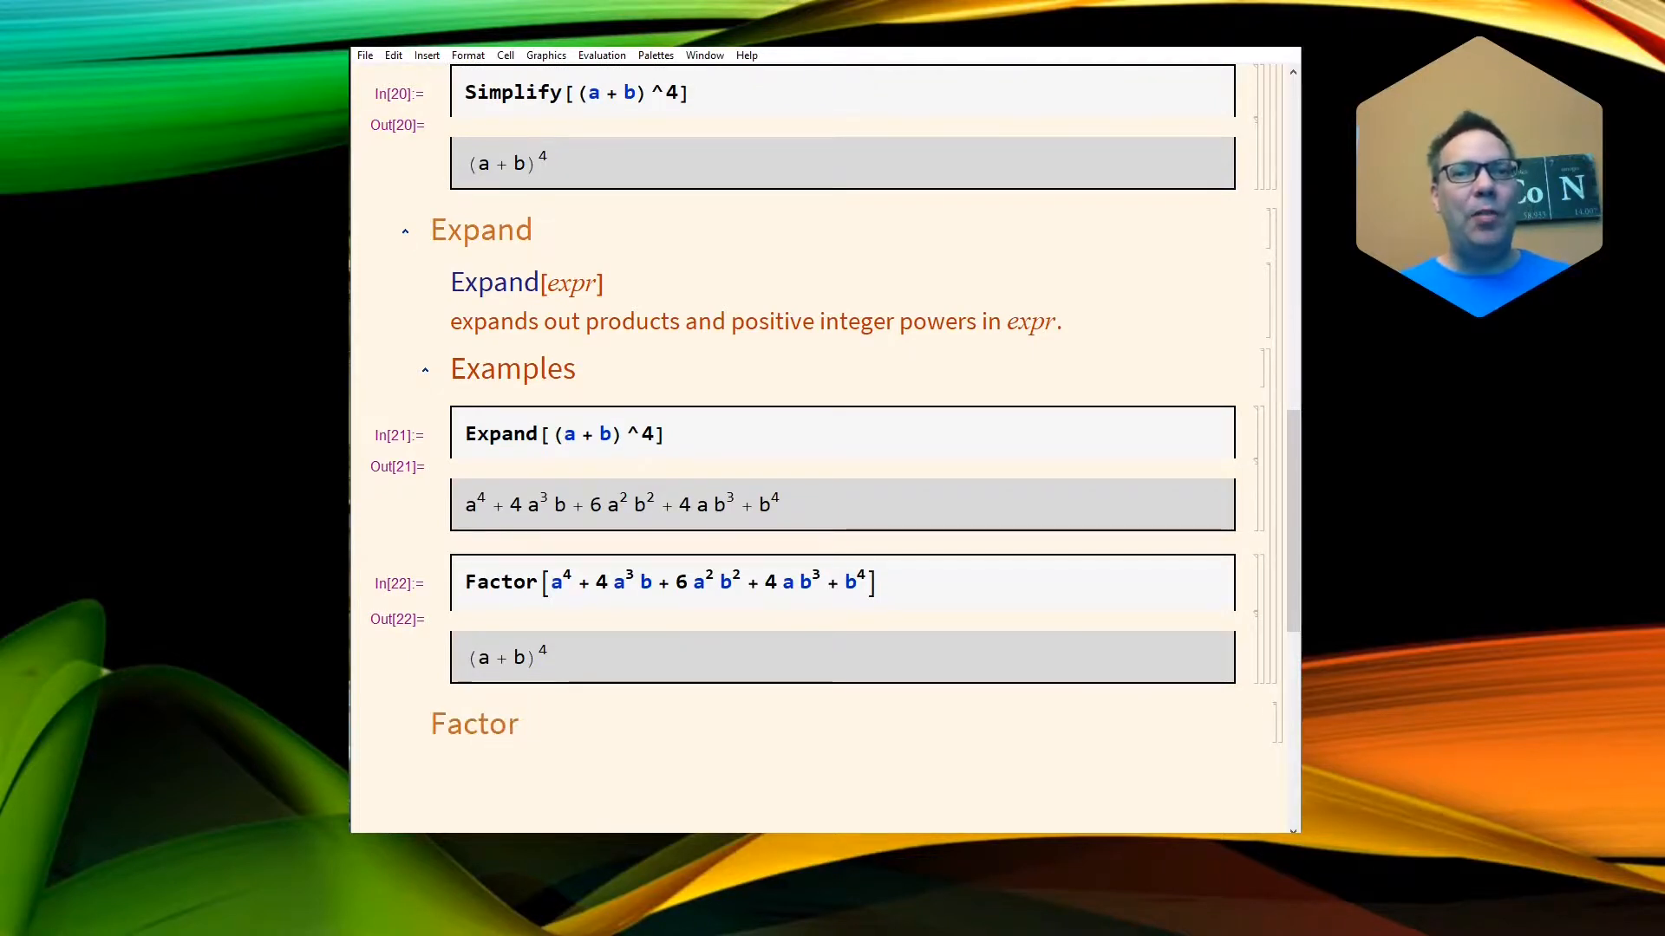
scroll(down, 3)
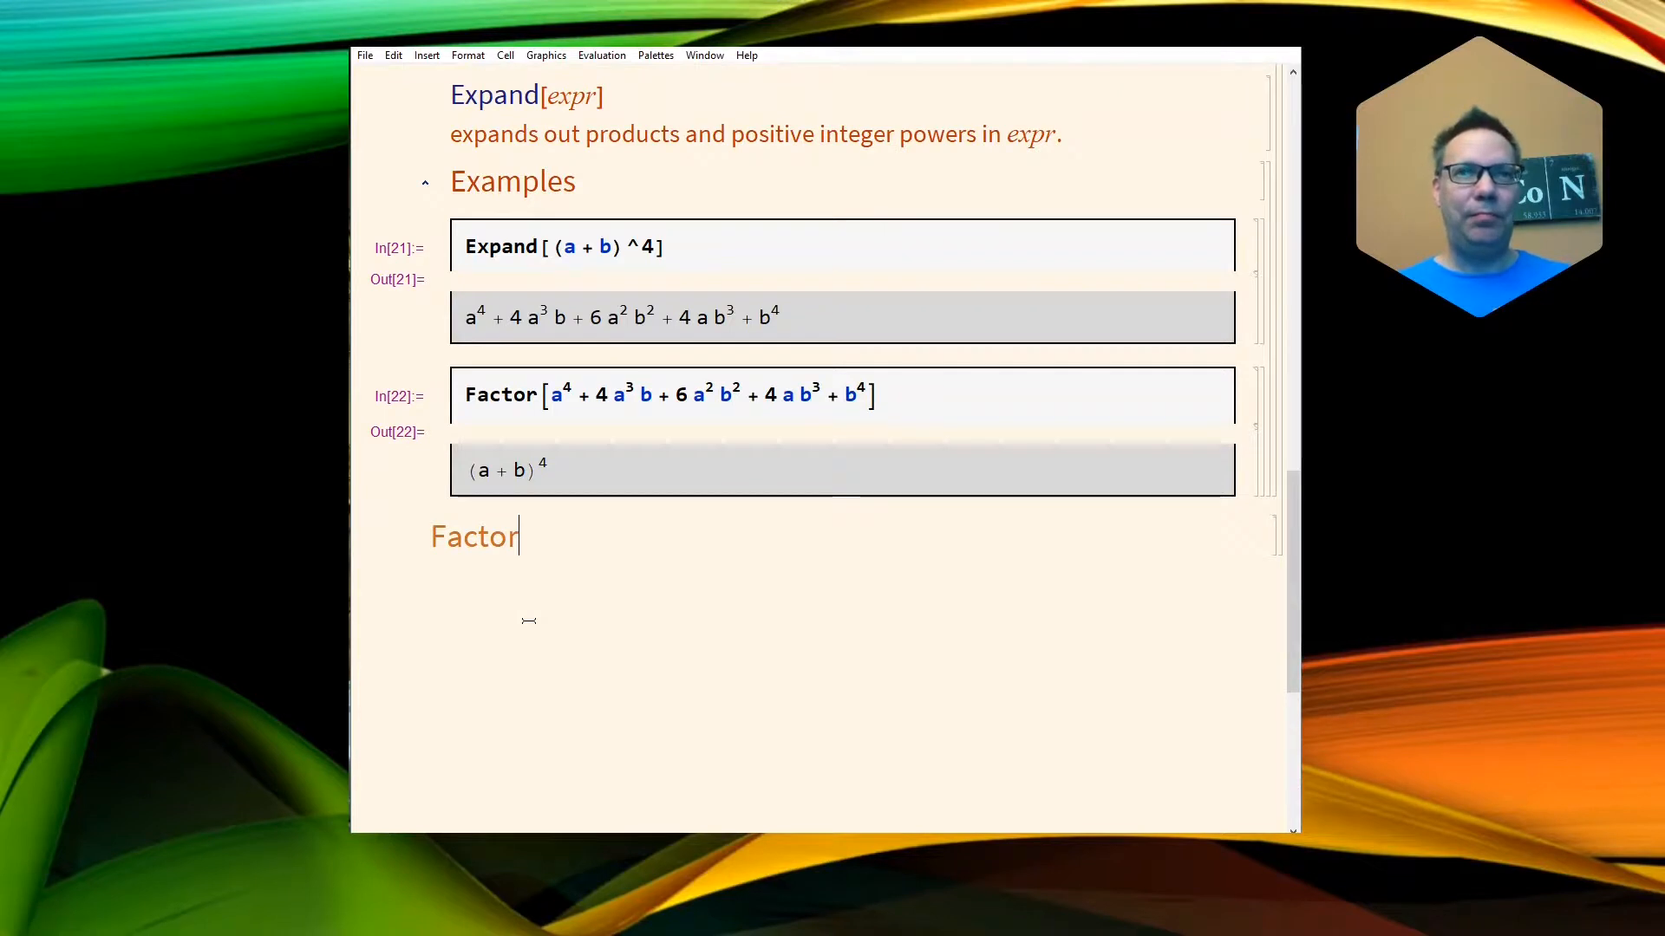